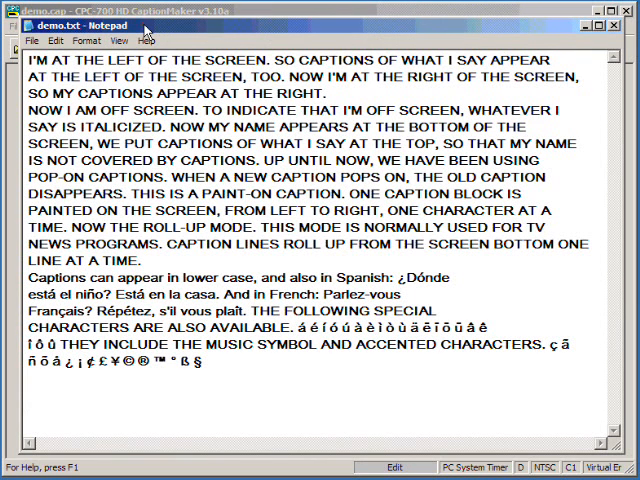
mouse_move(470, 48)
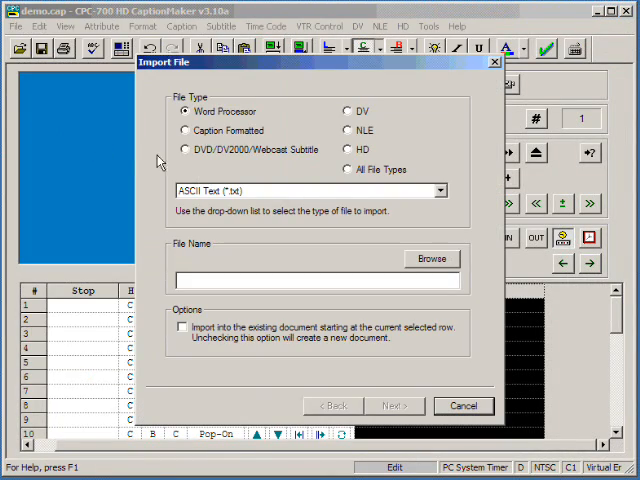
Keep the ASCII Text (*.txt) file type and choose demo.txt from the Desktop for import
left_click(440, 190)
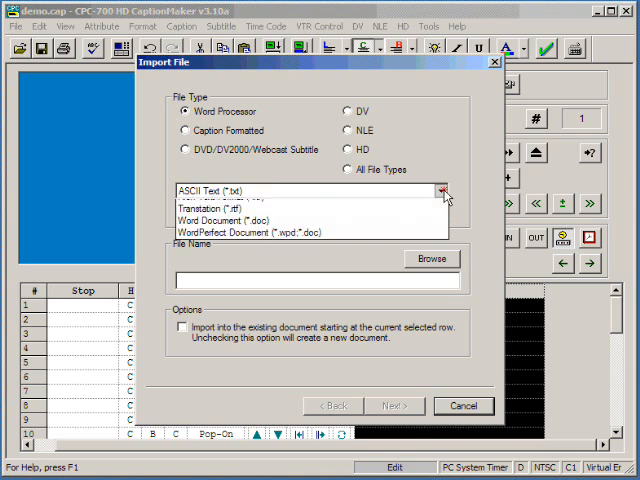
left_click(441, 190)
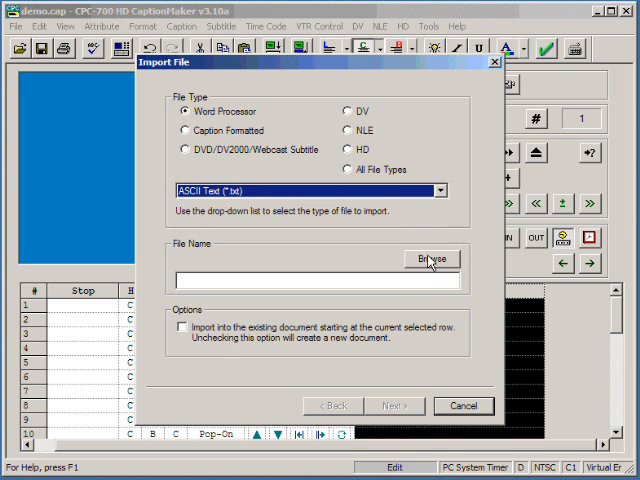
left_click(430, 259)
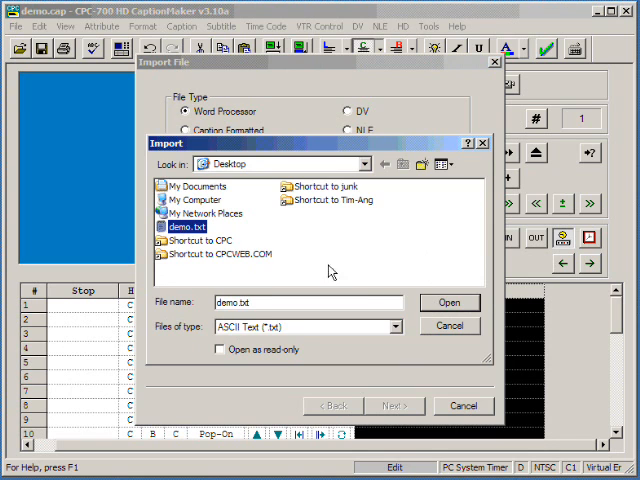
left_click(450, 302)
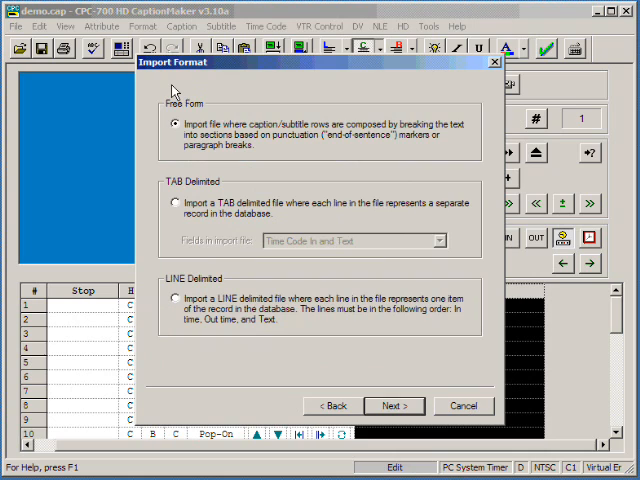
mouse_move(195, 120)
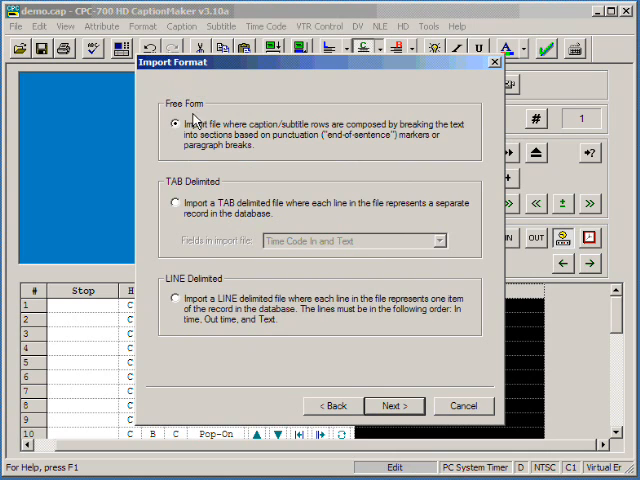
mouse_move(224, 131)
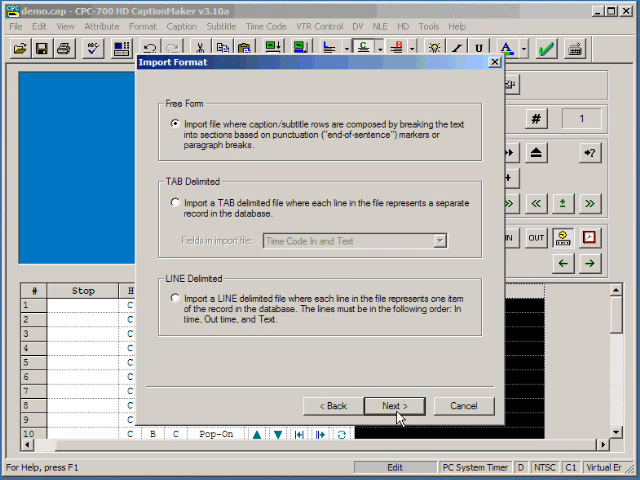
Confirm the Free Form import format, splitting at sentence ends and paragraph breaks
left_click(394, 405)
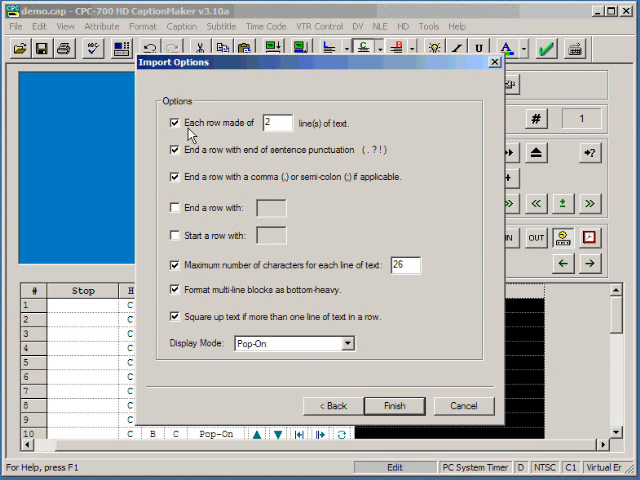
mouse_move(265, 135)
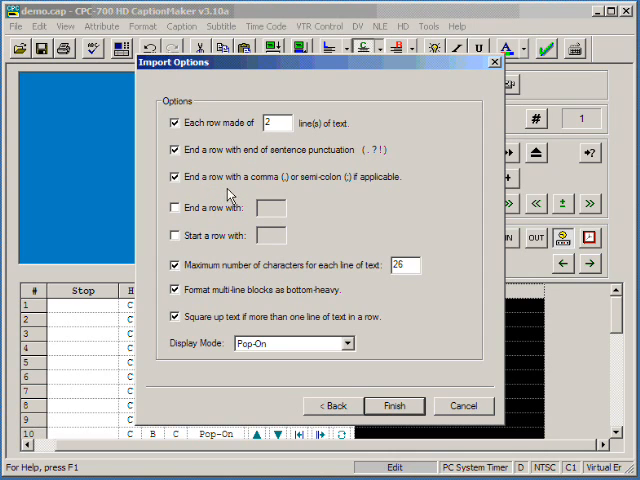
mouse_move(362, 188)
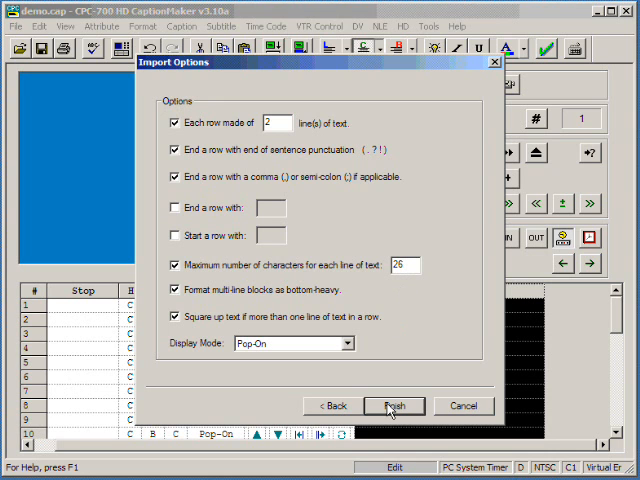
Finish importing with 2 lines per row, 26 characters max, in Pop-On display mode
left_click(393, 405)
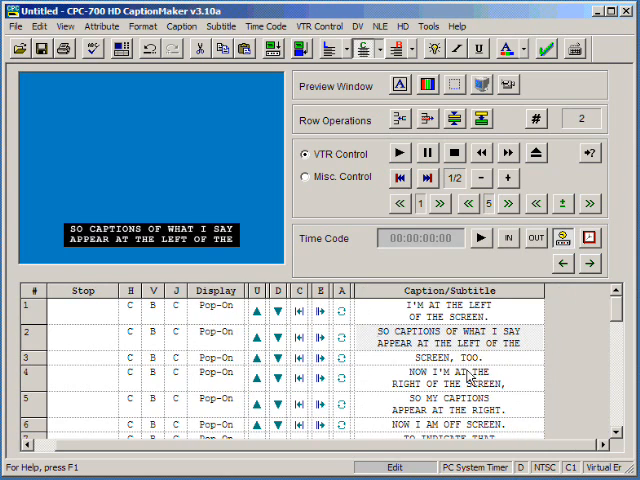
Show caption row 5, "So my captions appear at the right," in the Preview Window
left_click(450, 403)
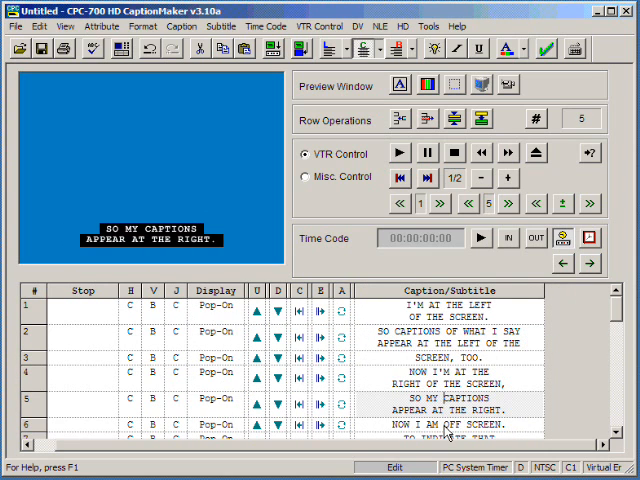